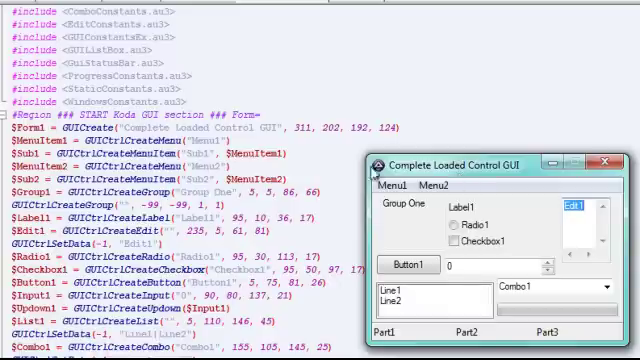
mouse_move(435, 170)
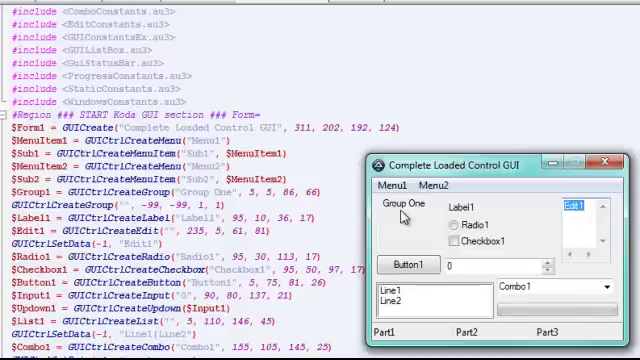
mouse_move(404, 211)
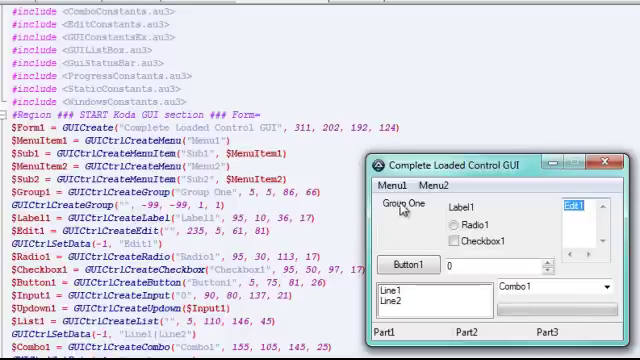
Step: Try the Group One box, the first menu's submenu entry and the Edit1 box
left_click(396, 185)
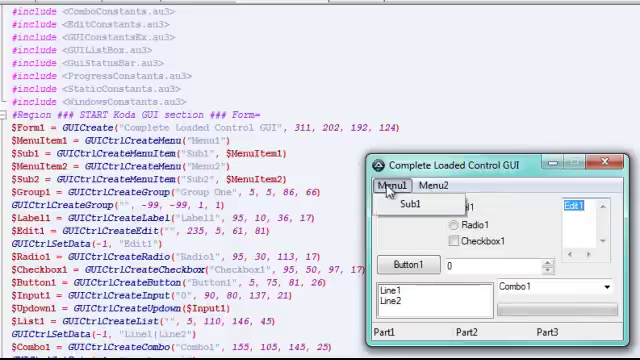
left_click(393, 187)
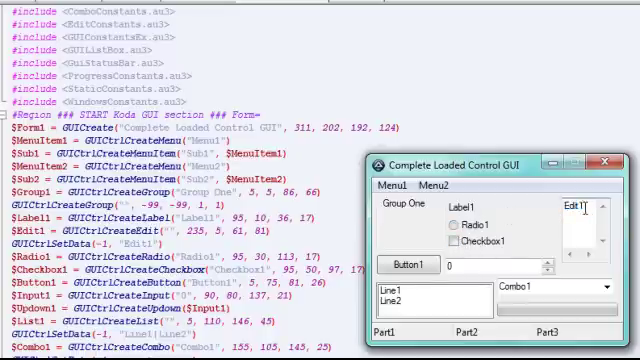
left_click(402, 264)
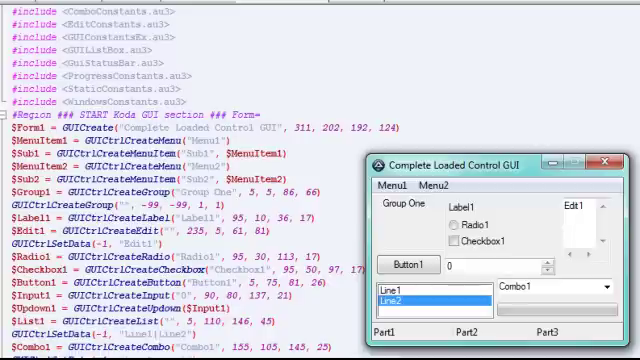
mouse_move(378, 307)
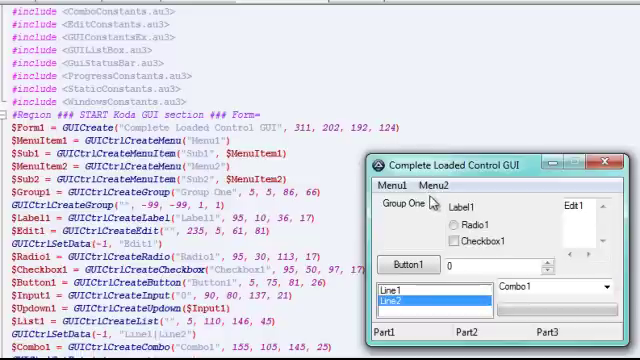
Step: Scroll down to the message-loop Case handlers and dismiss the message box showing 0
scroll("down", 3)
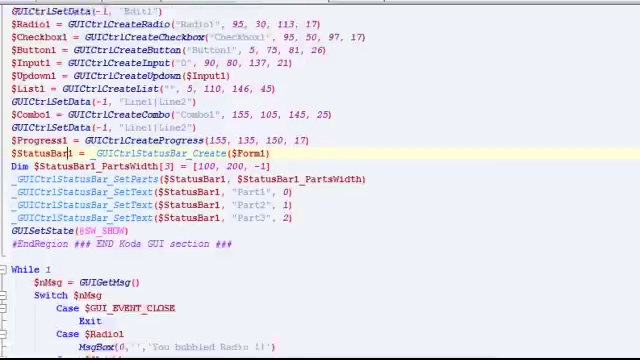
scroll("down", 3)
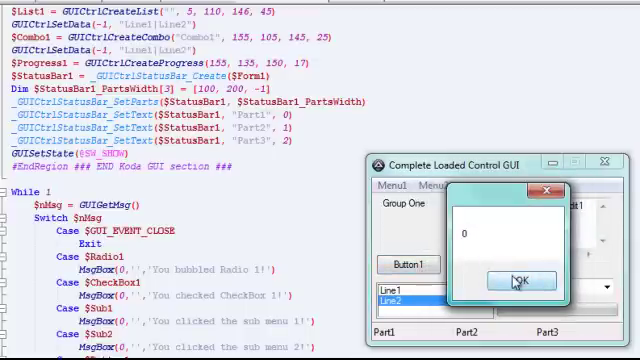
left_click(516, 279)
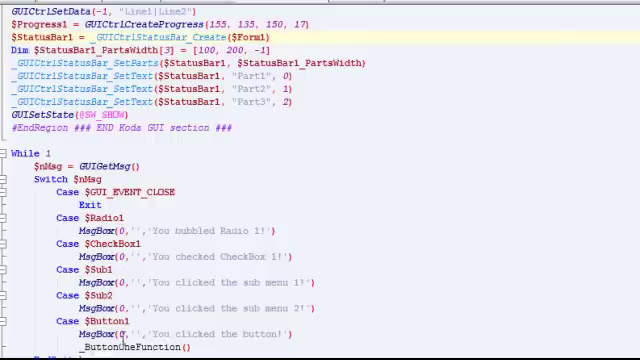
Step: Scroll down to _ButtonOneFunction and its GUICtrlSetState line that disables Edit1
scroll("down", 3)
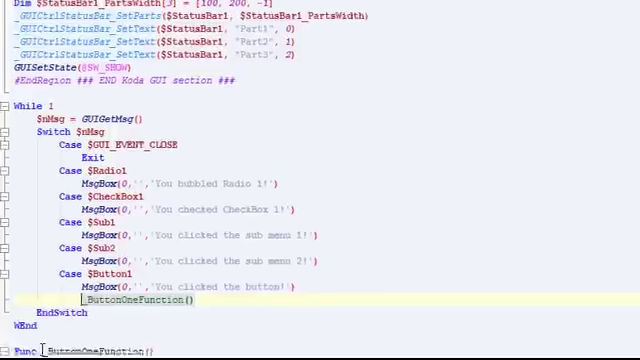
scroll("down", 3)
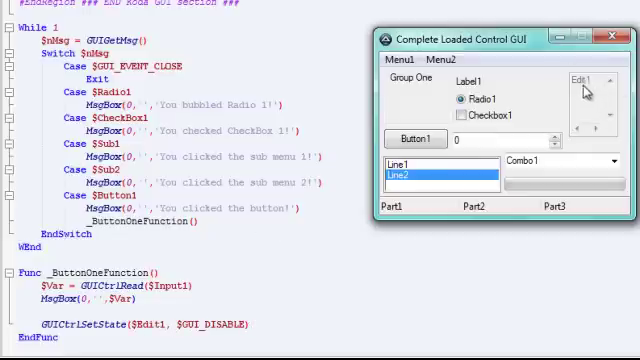
Step: Confirm Edit1 is disabled, enter 150205 and dismiss Button1's echo message
left_click(398, 139)
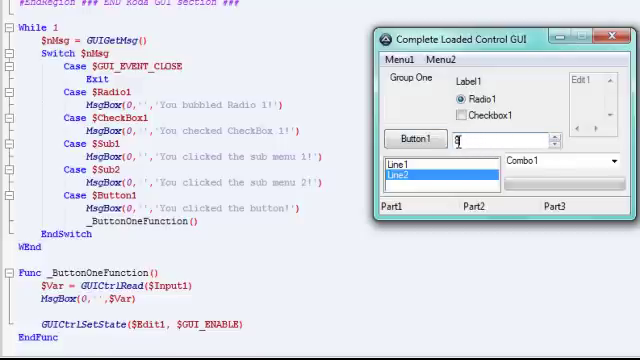
left_click(405, 139)
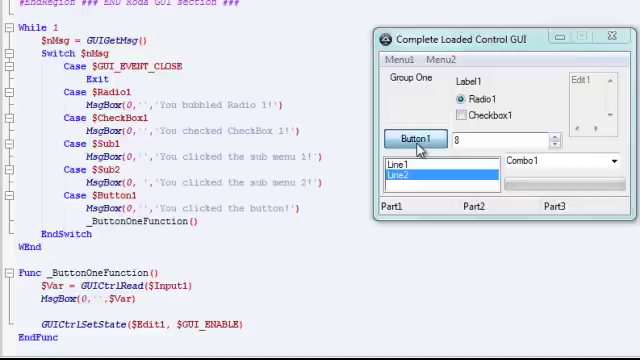
left_click(412, 139)
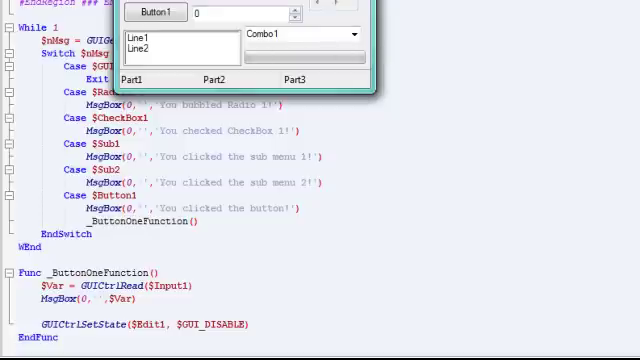
type("150205")
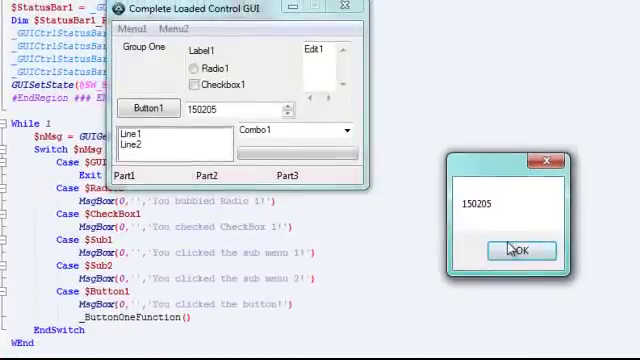
left_click(522, 249)
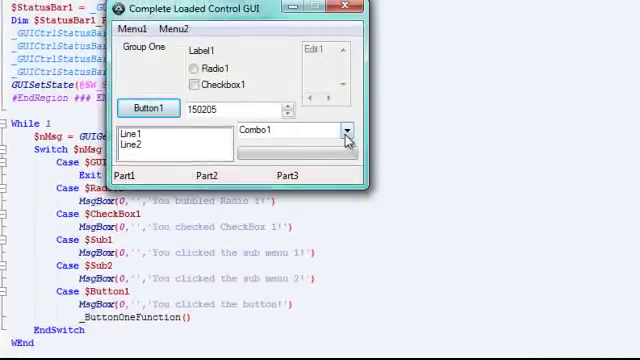
Step: Set the combo and list to Line1 and dismiss the Radio 1 message
left_click(345, 129)
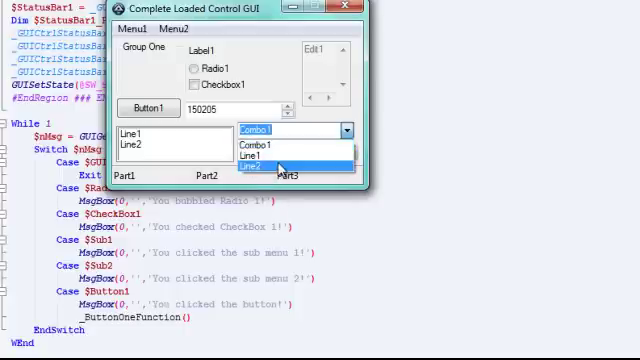
left_click(268, 155)
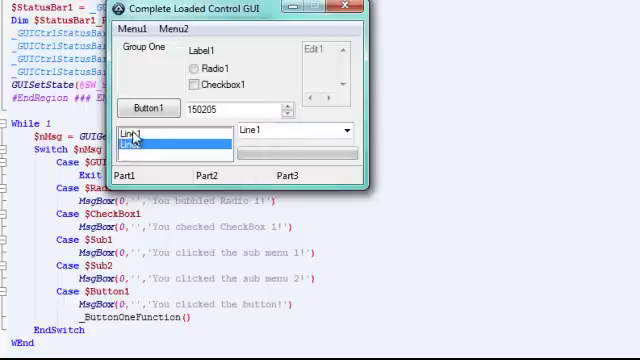
left_click(190, 67)
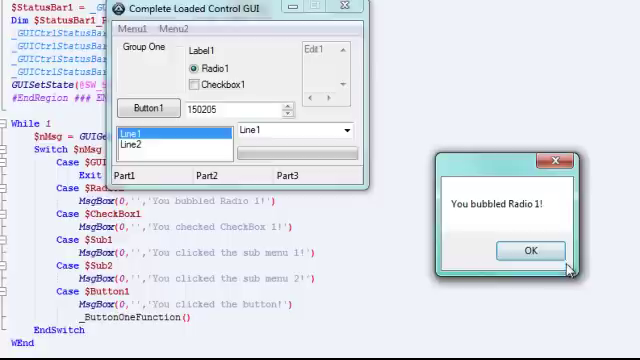
left_click(531, 250)
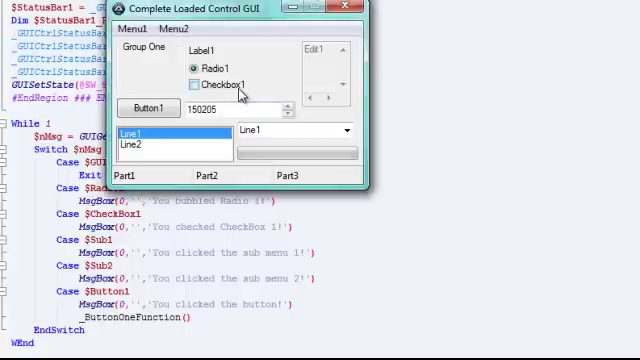
Step: Trigger Menu1 > Sub1 and dismiss the sub menu 1 message
left_click(138, 28)
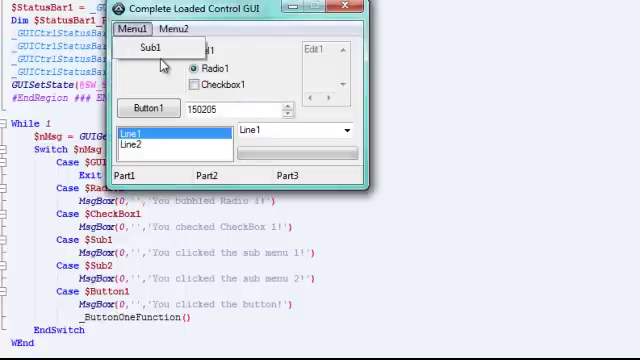
left_click(148, 48)
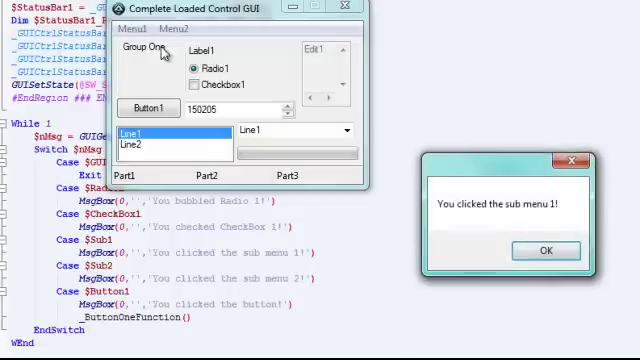
left_click(543, 250)
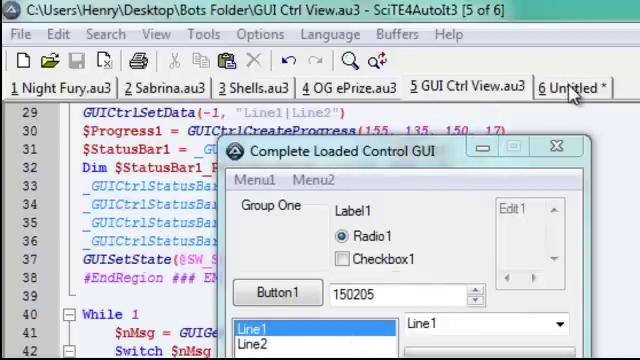
Step: Switch from GUI Ctrl View.au3 to the '6 Untitled *' buffer
left_click(572, 88)
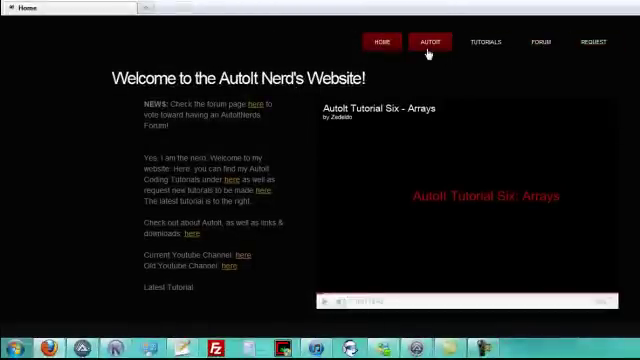
Step: Visit the AutoIt Nerds AUTOIT and FORUM pages, then the REQUEST tutorial form
left_click(431, 42)
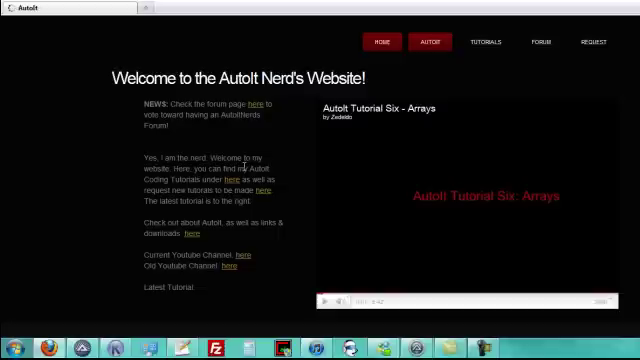
left_click(430, 43)
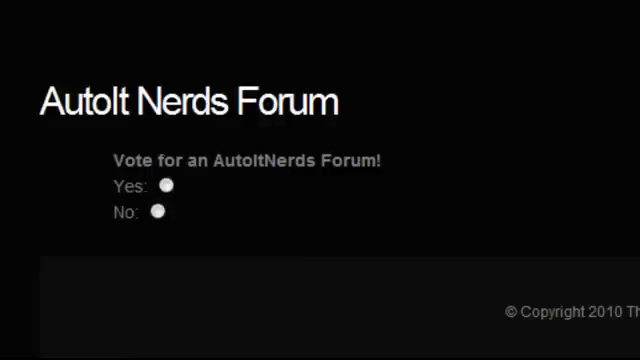
left_click(598, 11)
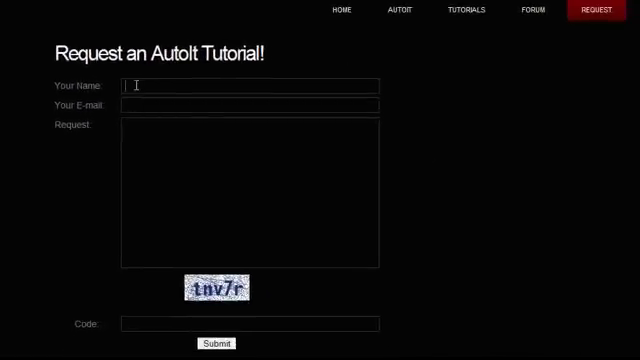